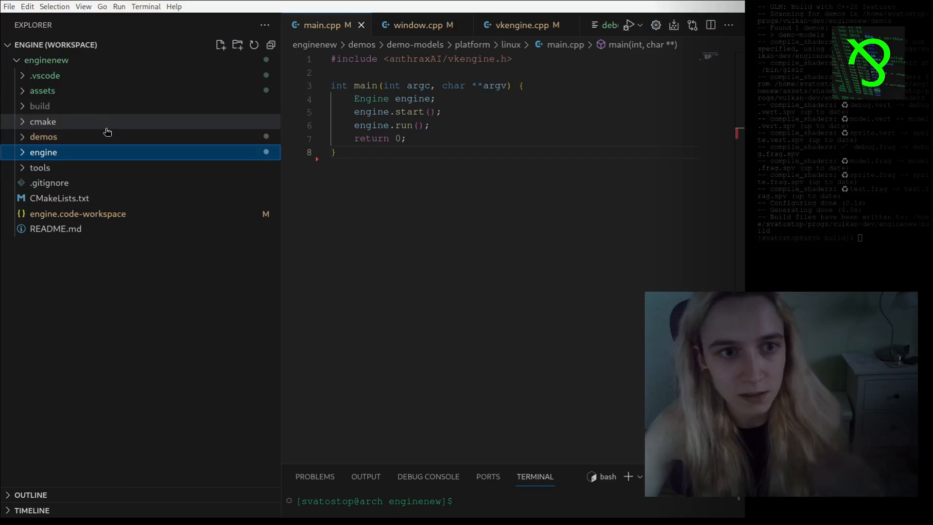
mouse_move(82, 156)
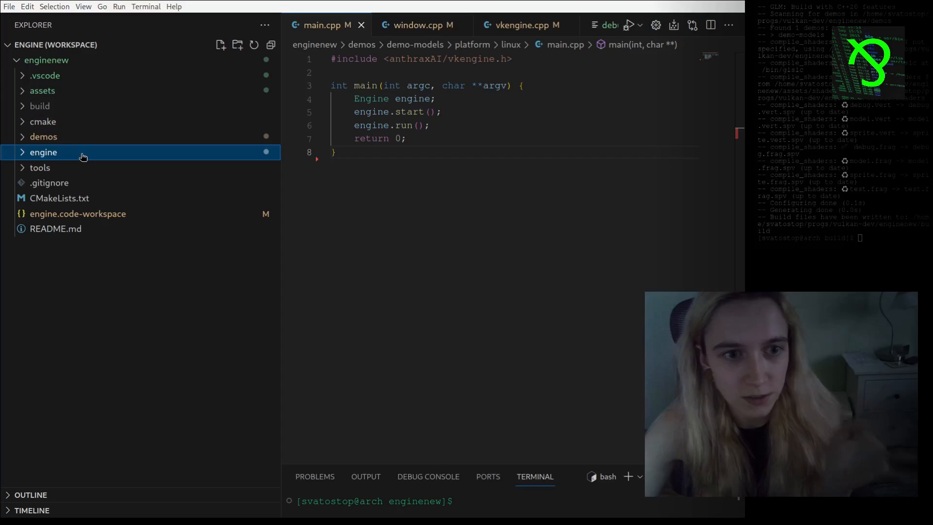
Step: Expand the engine code folder and the demos demo-models platform folders for linux and windows
click(44, 152)
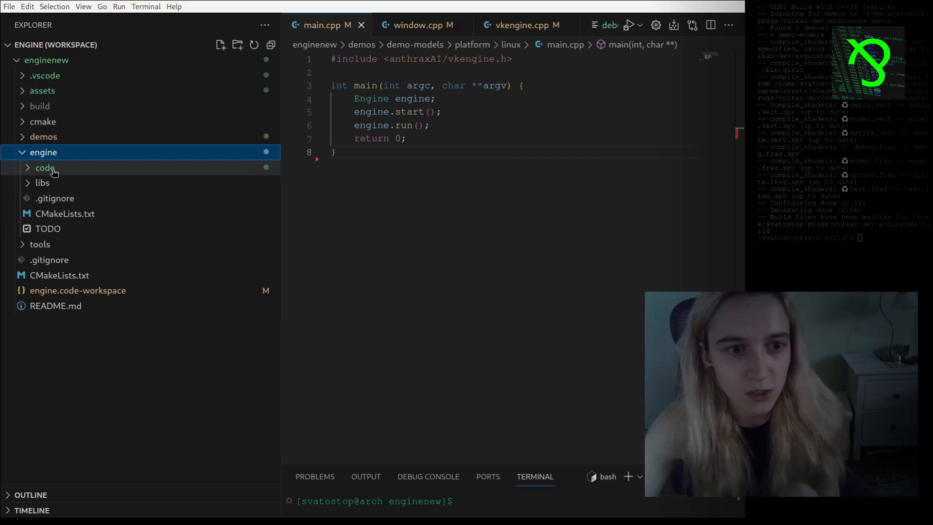
click(44, 167)
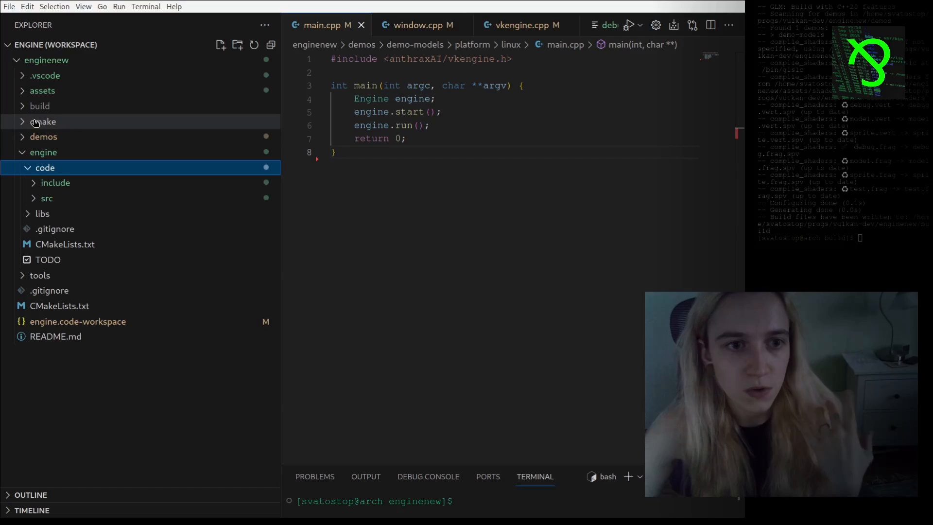
click(43, 136)
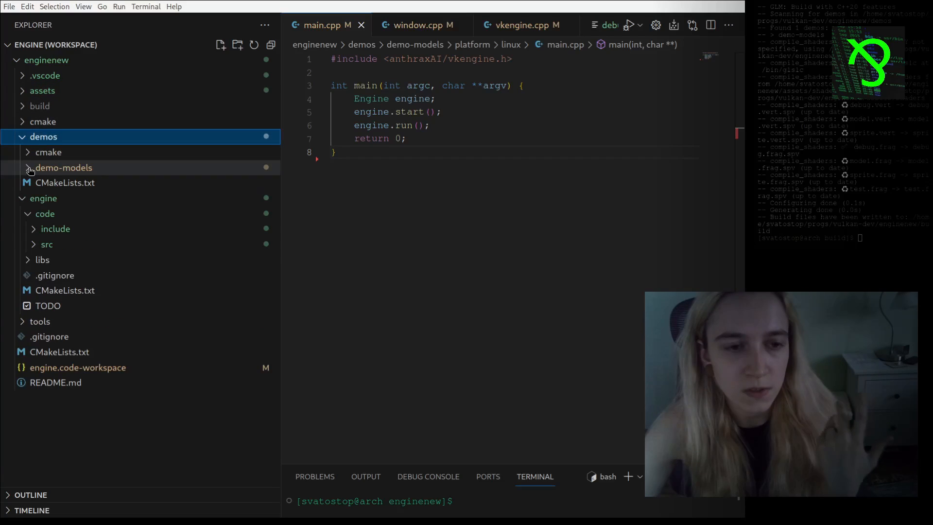
click(64, 167)
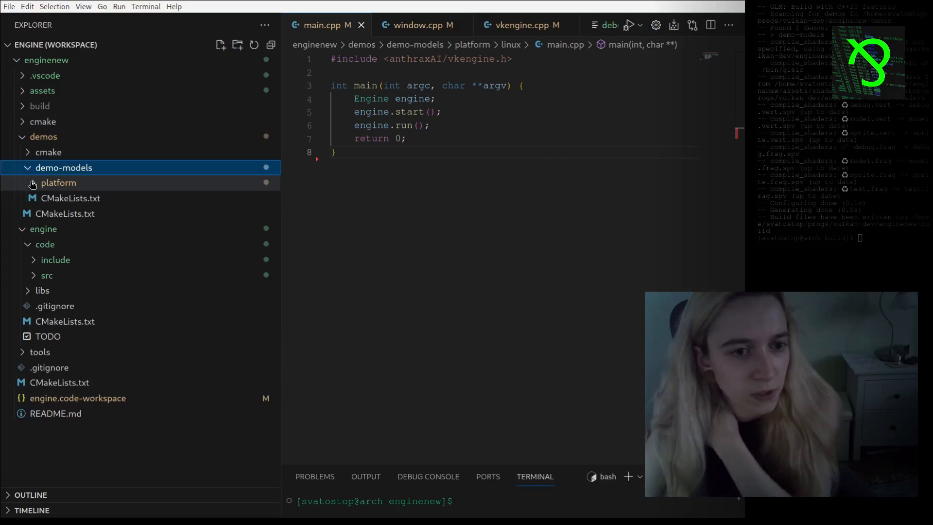
click(59, 183)
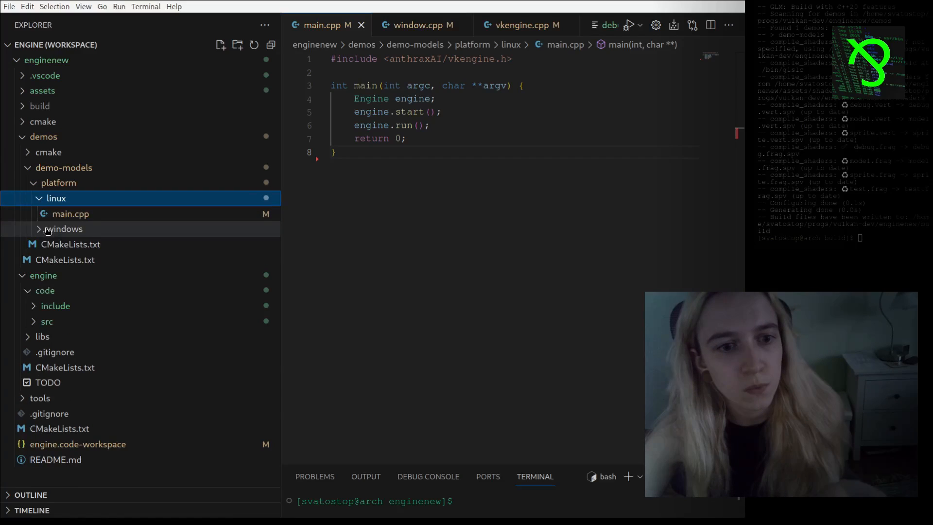
click(64, 229)
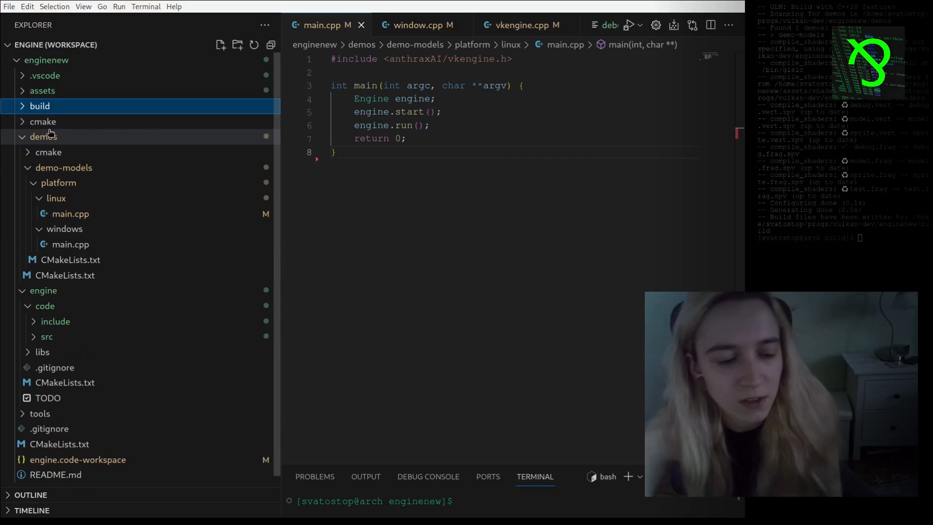
mouse_move(77, 429)
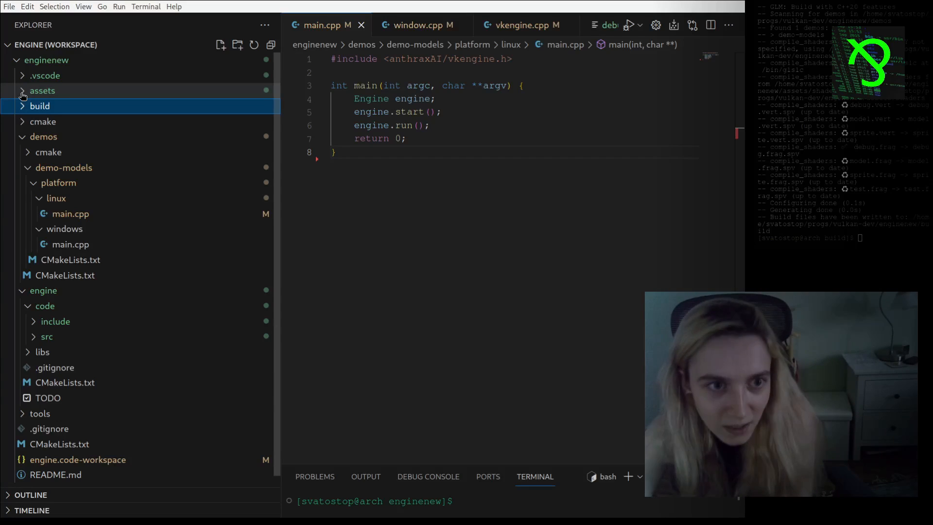
Step: Expand the assets folder, briefly revealing and collapsing its shaders subfolder
click(42, 91)
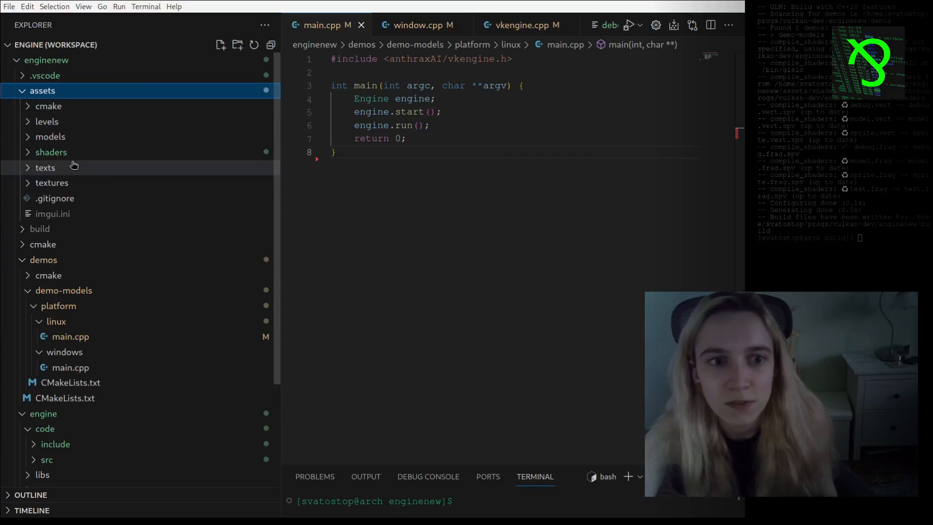
click(48, 121)
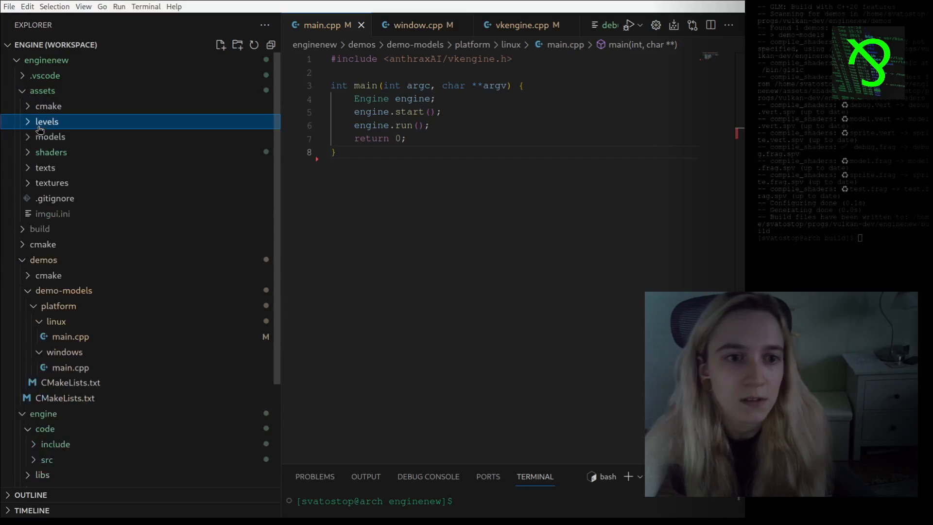
click(51, 151)
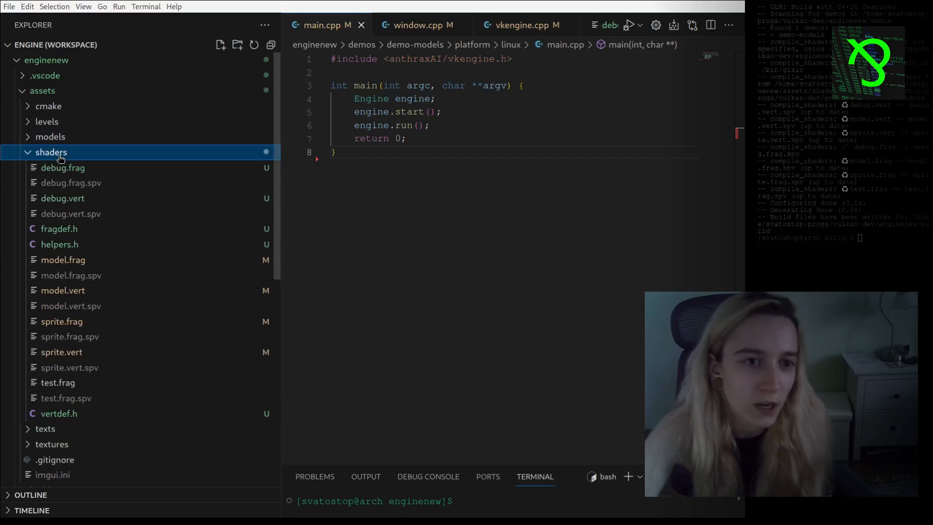
click(51, 152)
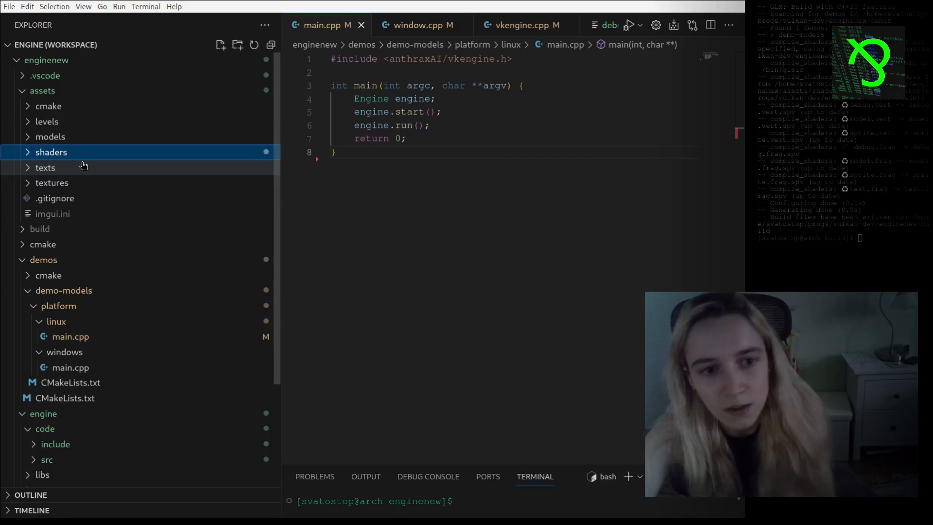
scroll(down, 3)
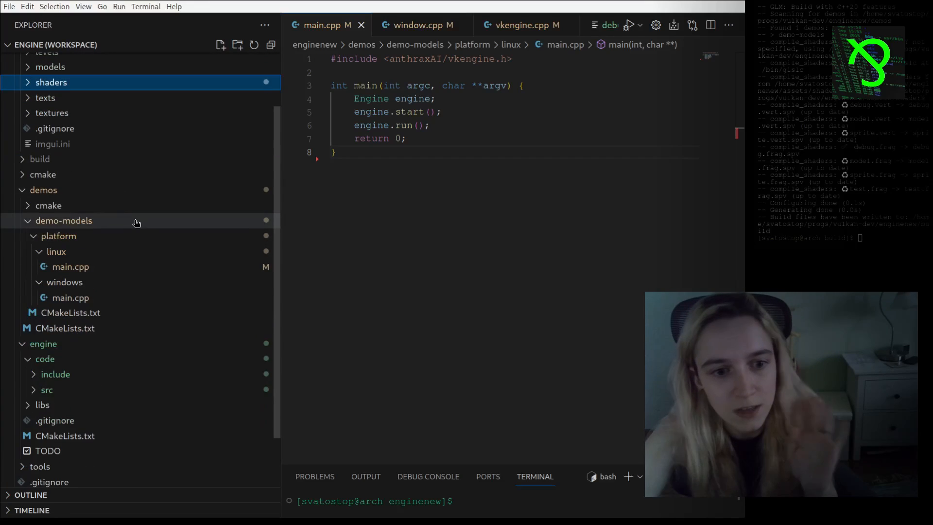
scroll(down, 3)
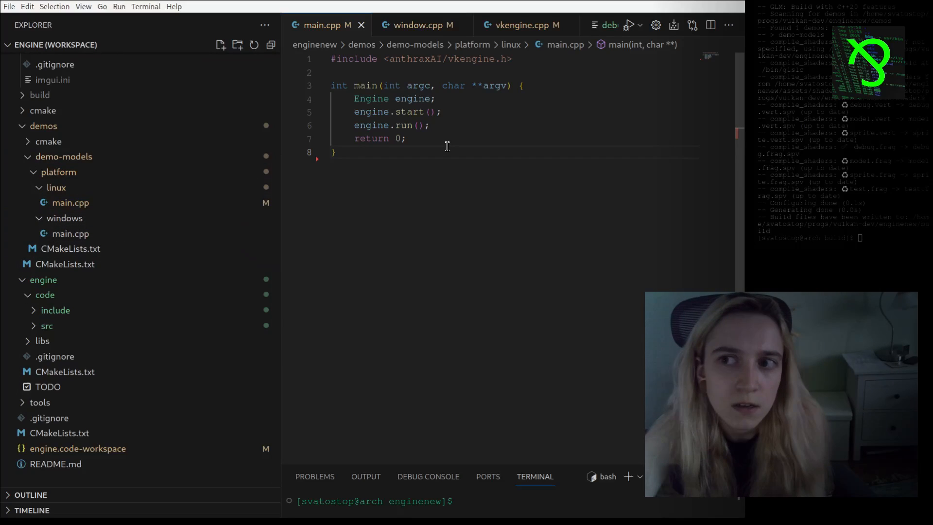
mouse_move(74, 315)
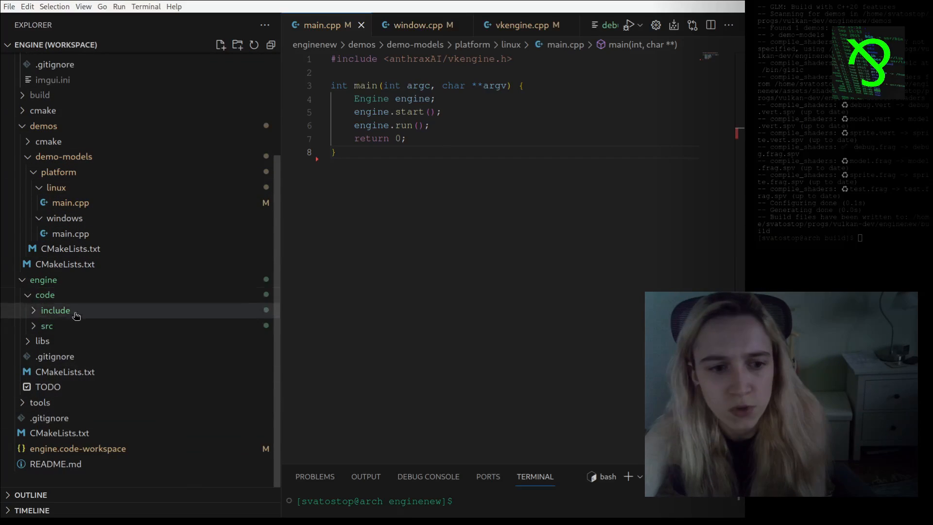
mouse_move(203, 326)
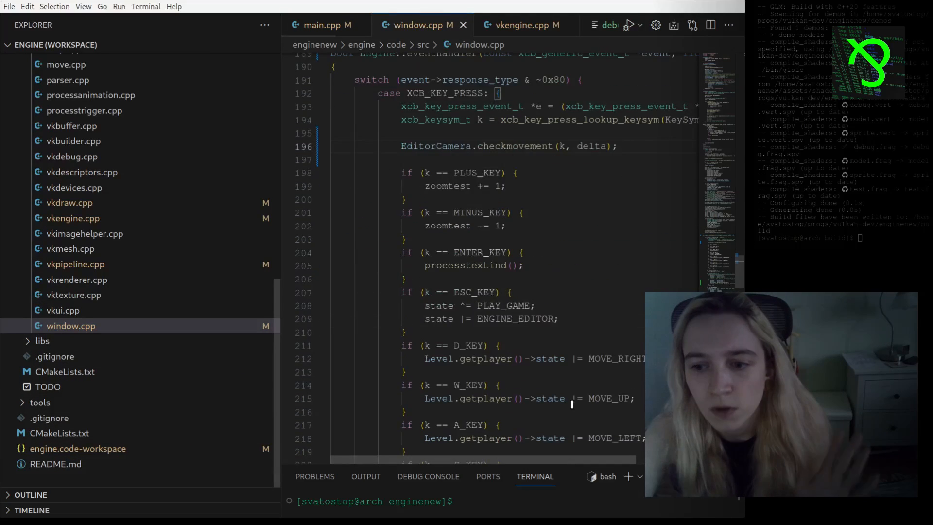
Step: Scroll window.cpp to the XCB_KEY_PRESS case calling EditorCamera.checkmovement
scroll(down, 3)
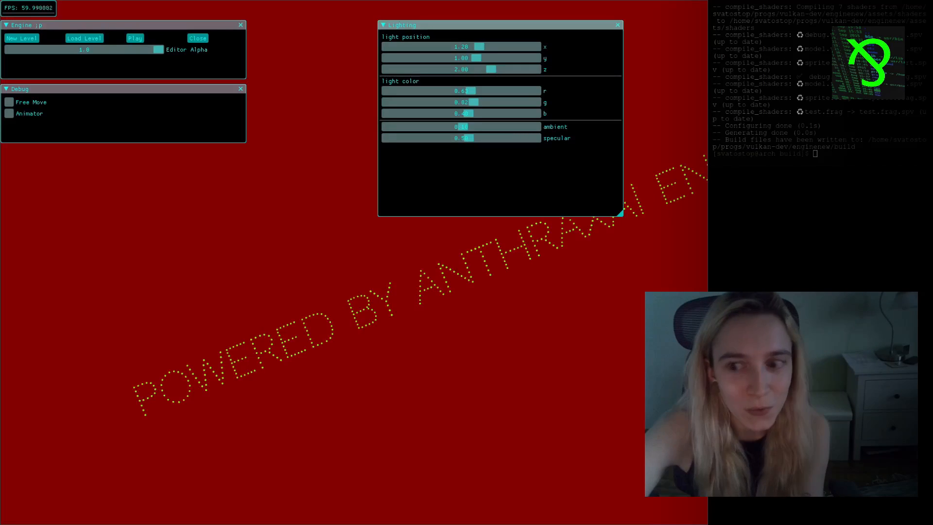
Step: Focus the running engine demo's editor window on its start screen
click(85, 38)
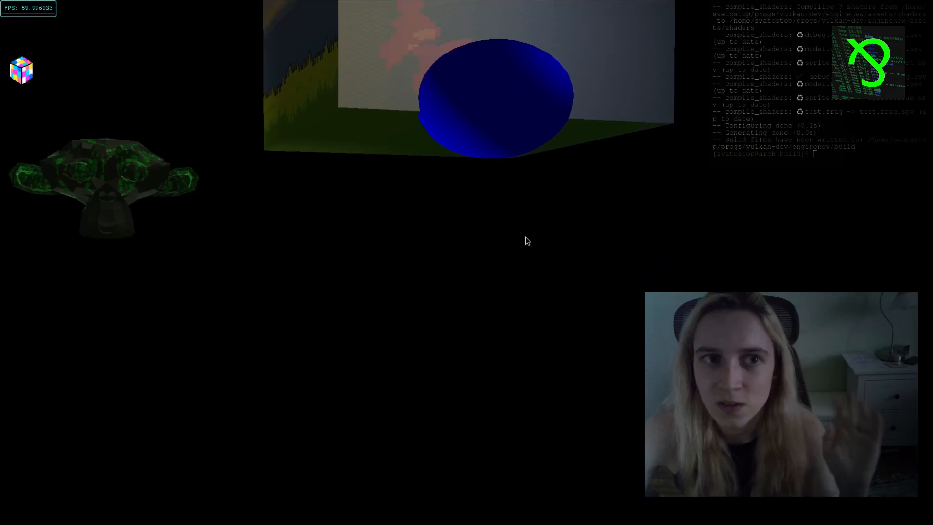
mouse_move(99, 43)
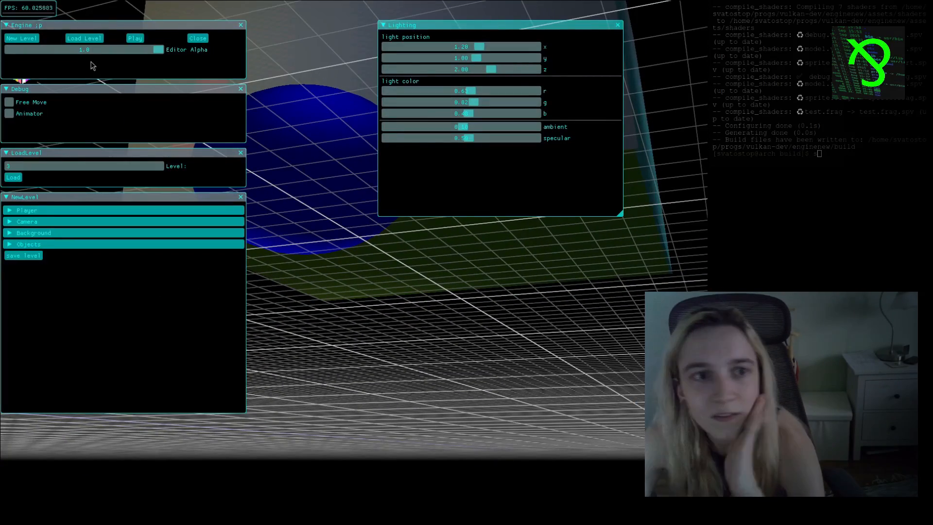
Step: Drag across the editor viewport to view the debug grid overlay
drag(158, 49, 53, 49)
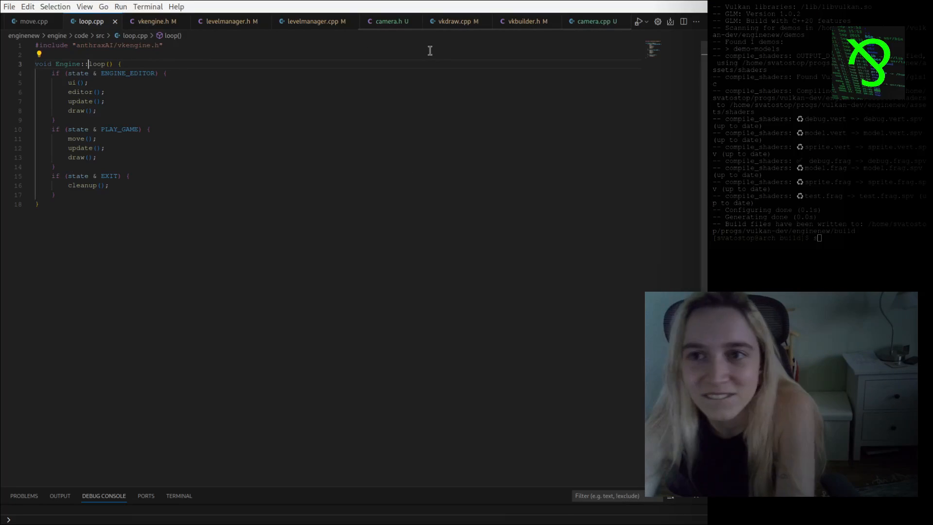
mouse_move(344, 34)
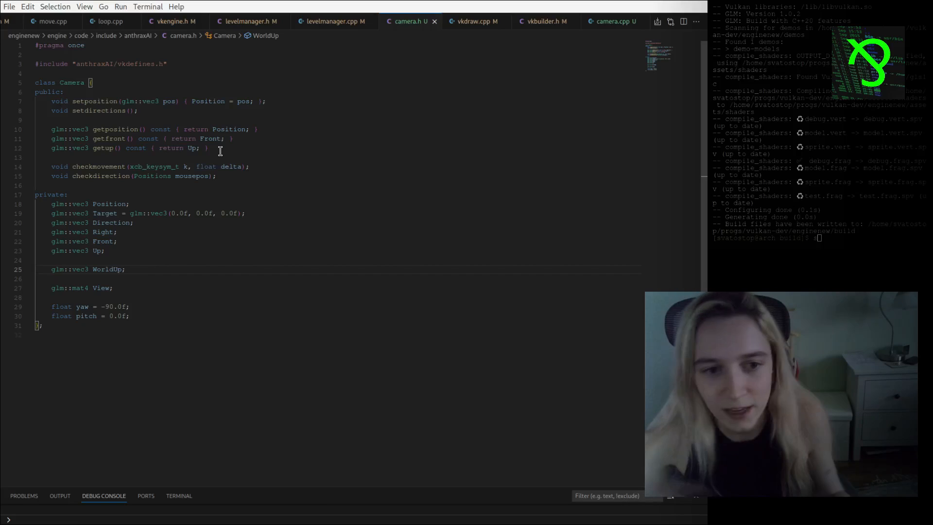
mouse_move(106, 111)
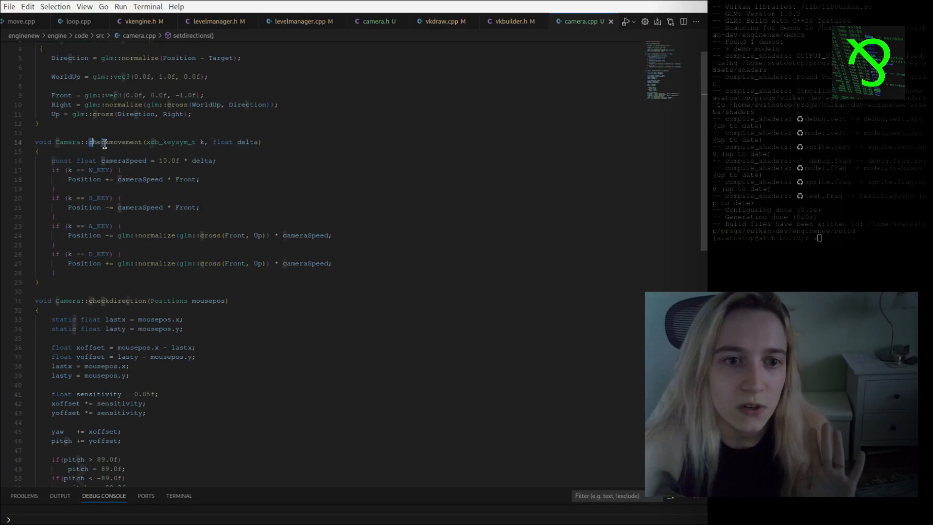
Step: Highlight Camera::checkmovement in camera.cpp and scroll through the W, S, A, D movement code
double_click(112, 142)
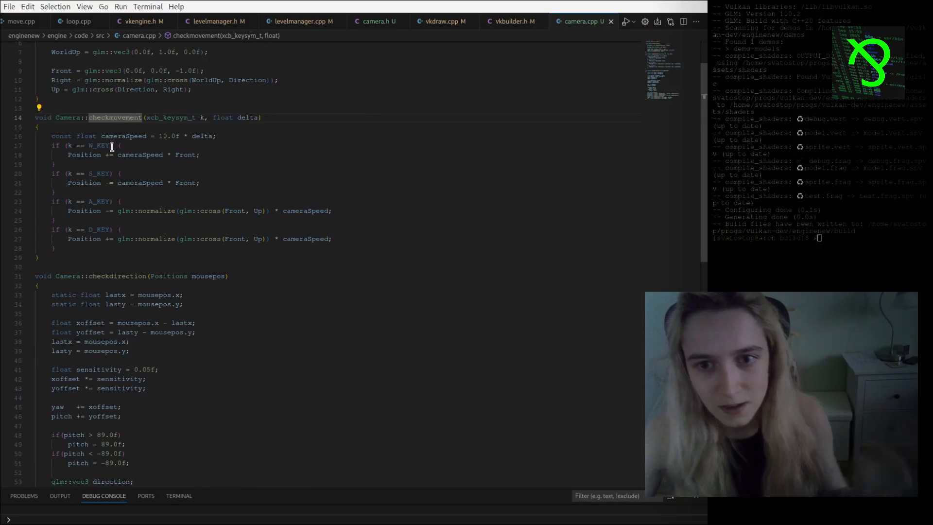
scroll(down, 3)
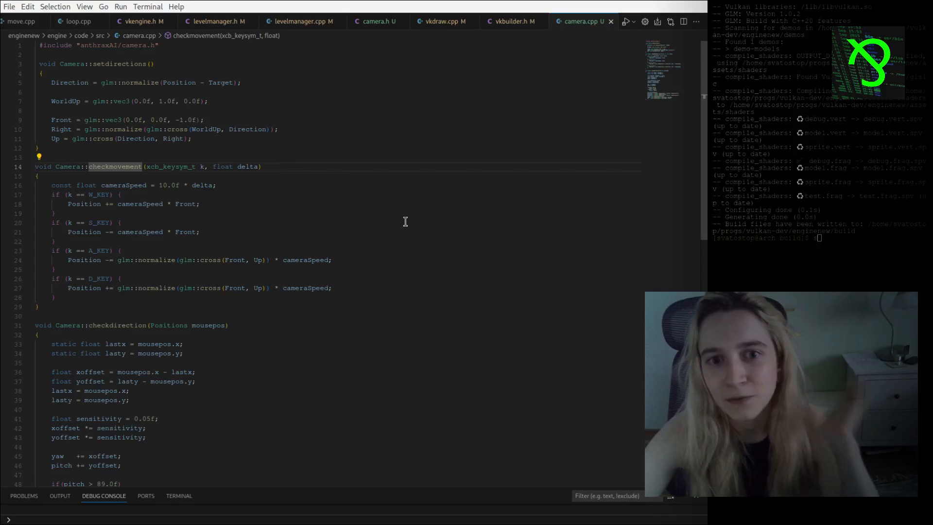
mouse_move(268, 85)
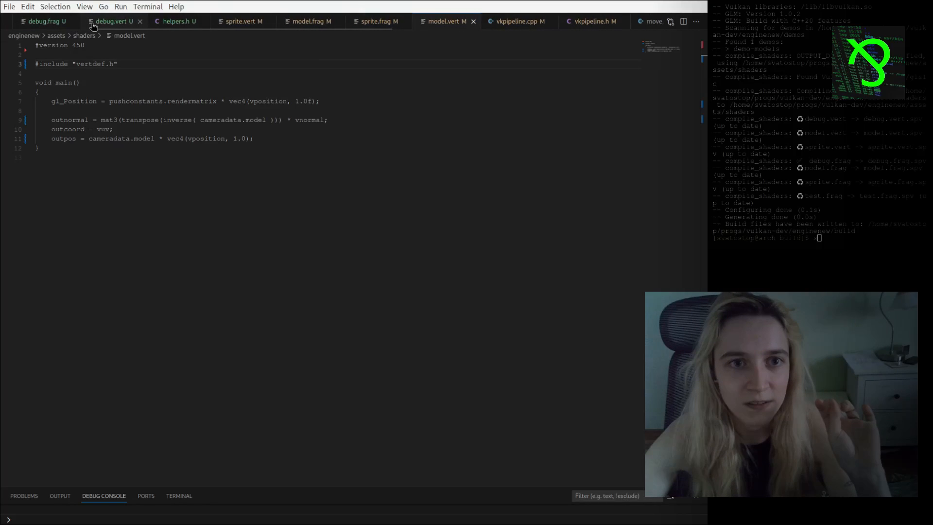
Step: Review debug.vert, then debug.frag's grid function and depth-faded main
click(112, 21)
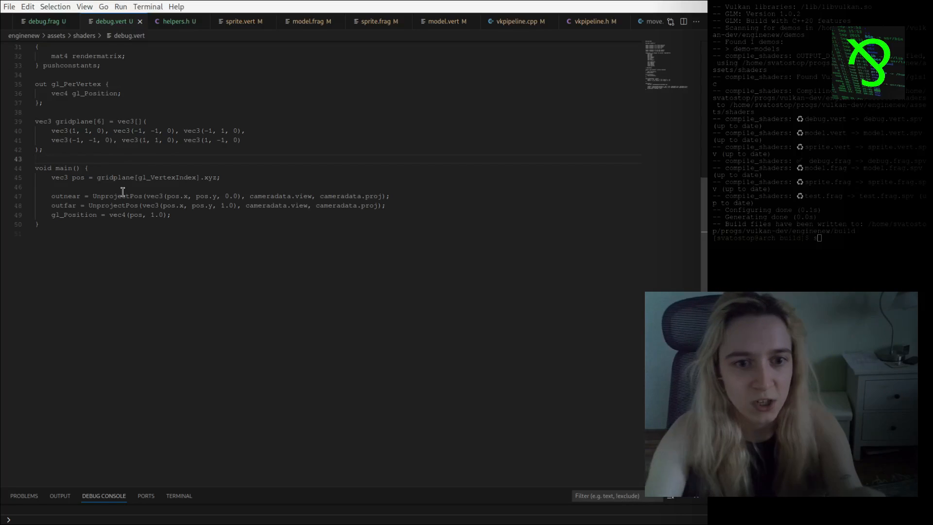
mouse_move(148, 51)
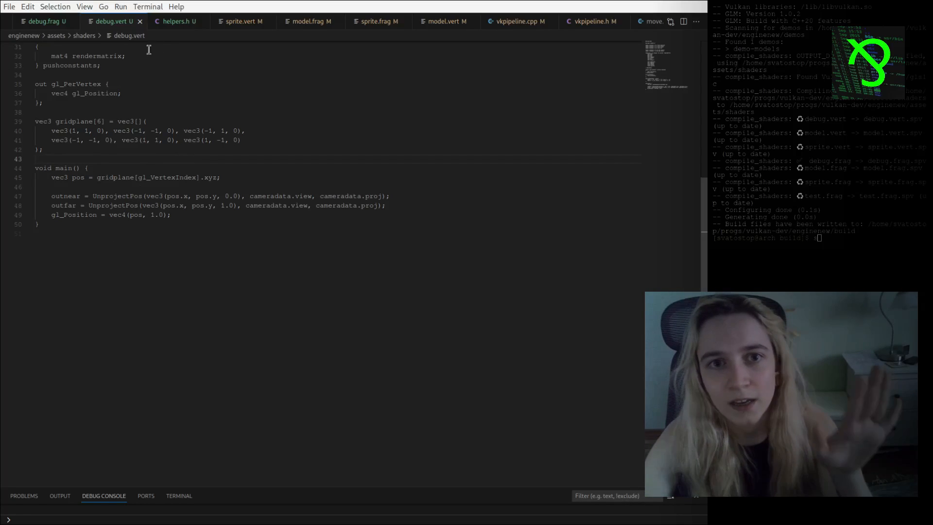
click(43, 21)
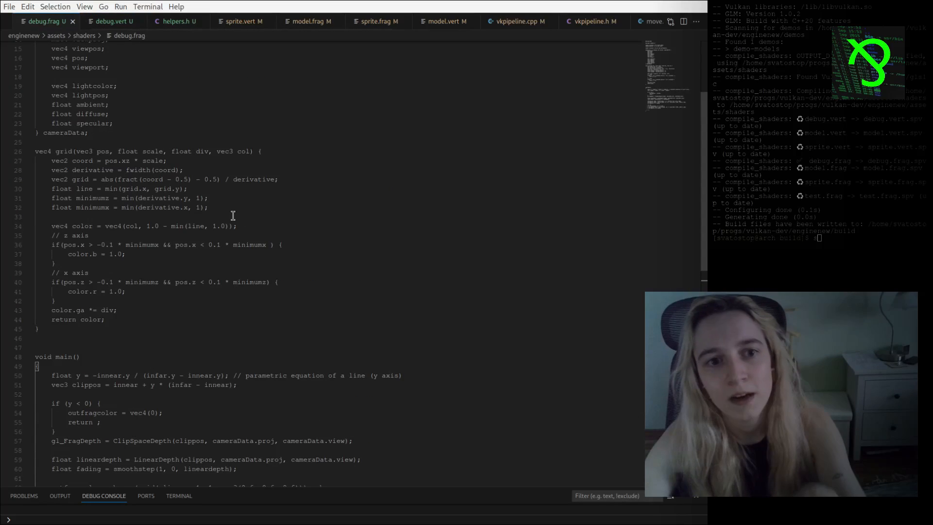
scroll(down, 3)
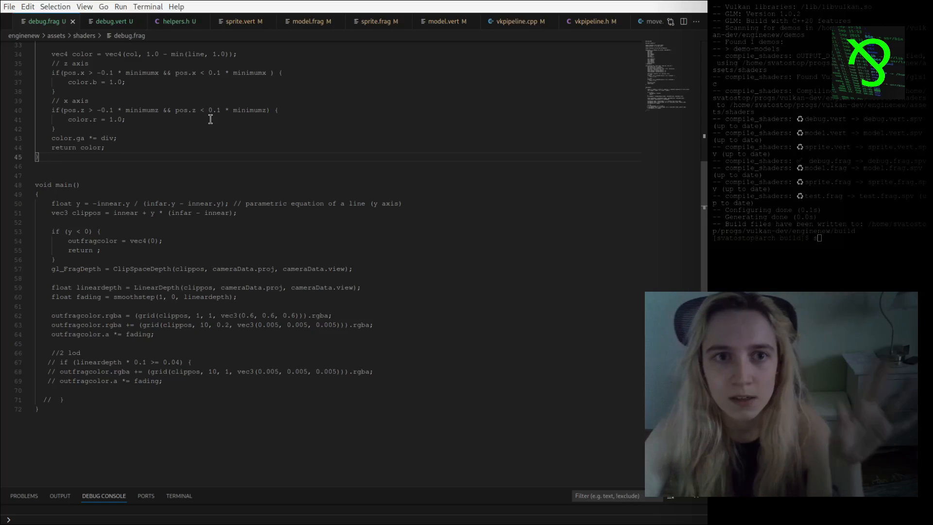
mouse_move(151, 95)
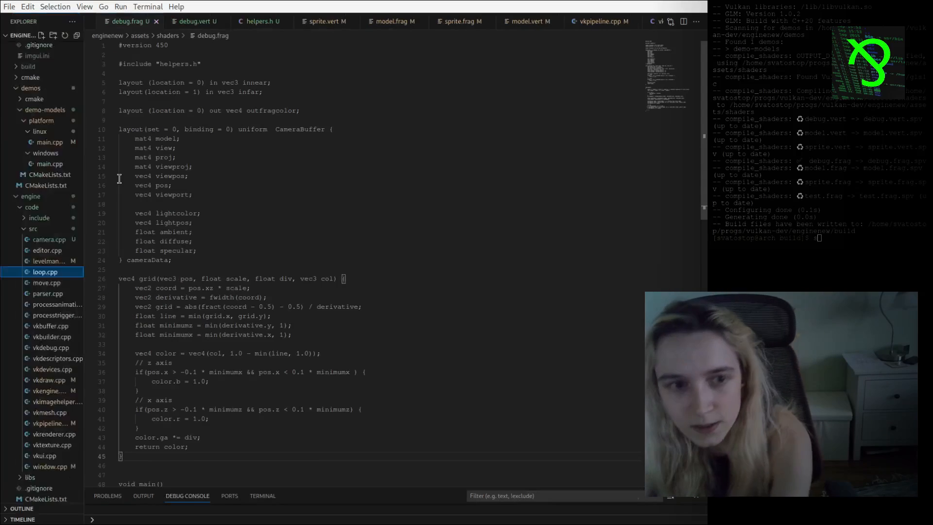
Step: Review helpers.h, highlighting LinearizeDepth, then switch to sprite.vert
click(30, 45)
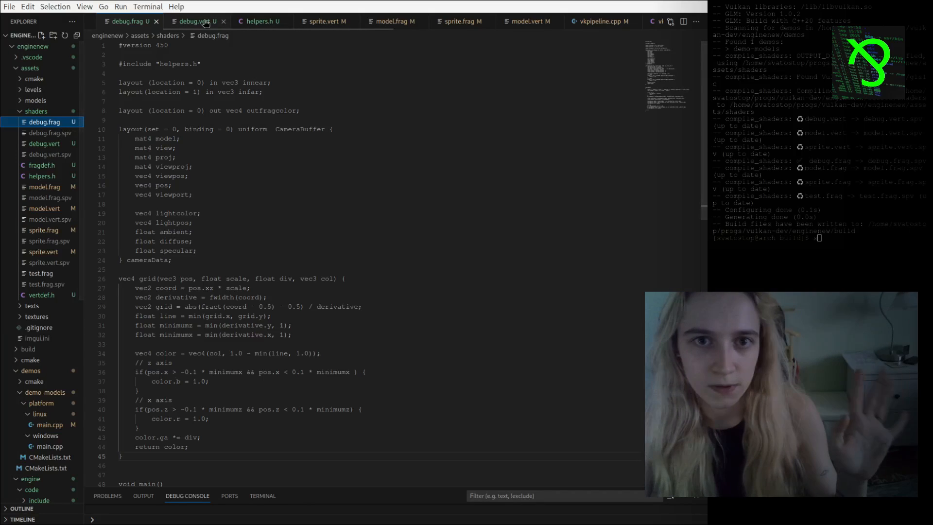
click(258, 22)
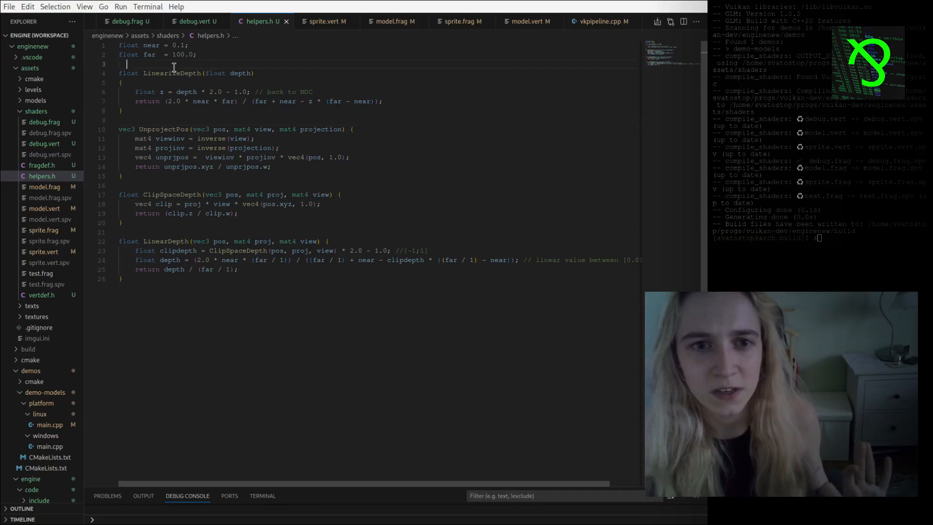
double_click(172, 73)
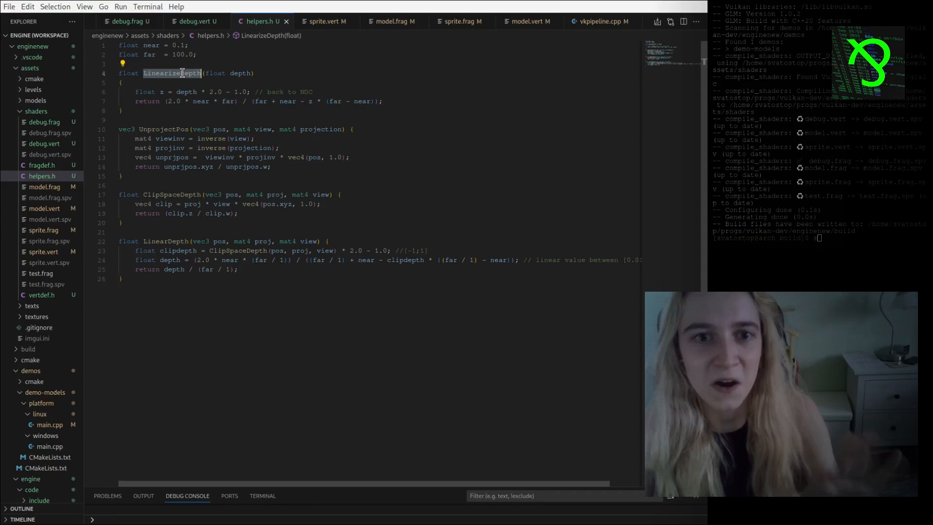
mouse_move(239, 289)
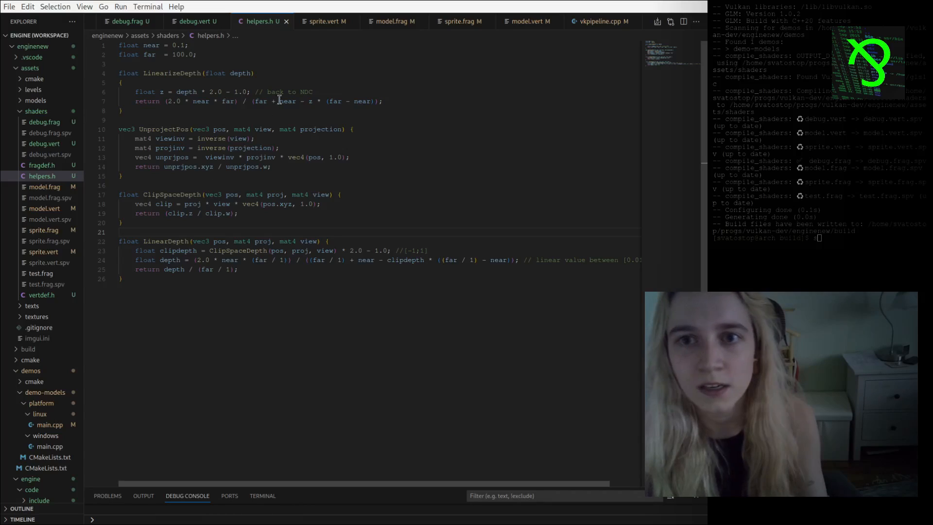
mouse_move(383, 44)
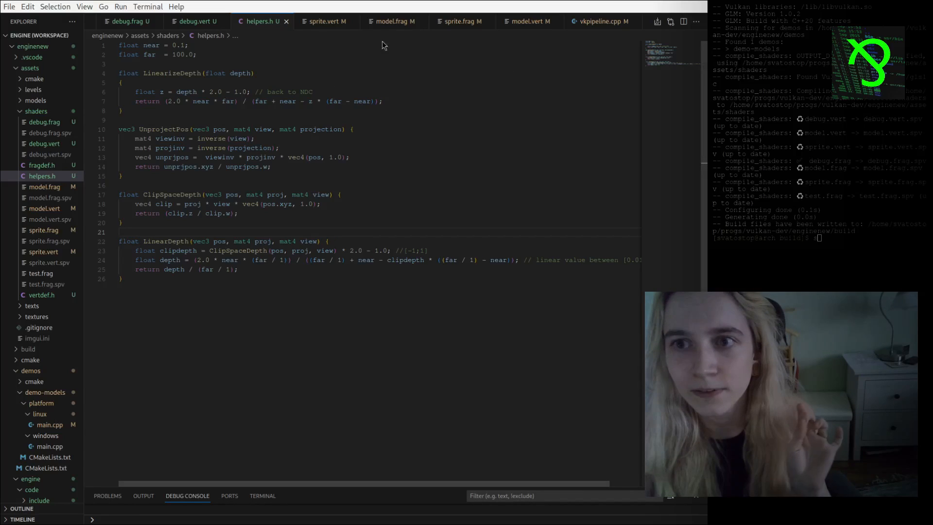
click(324, 21)
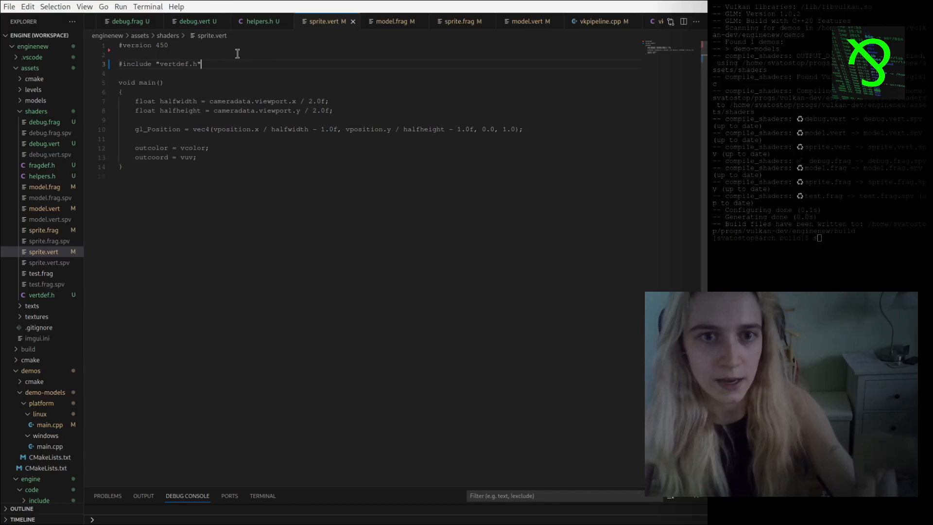
Step: Highlight the vertdef include, then glance through model.frag, model.vert and test.frag
double_click(175, 64)
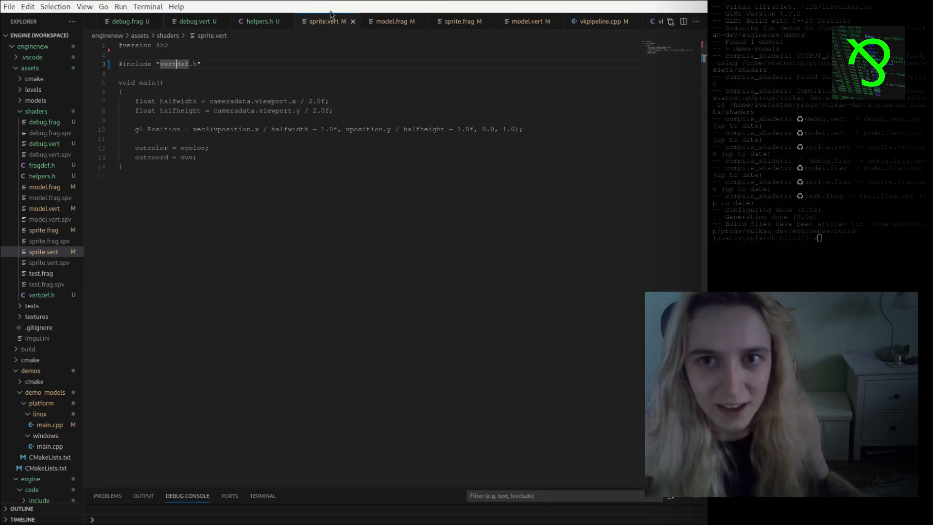
click(394, 21)
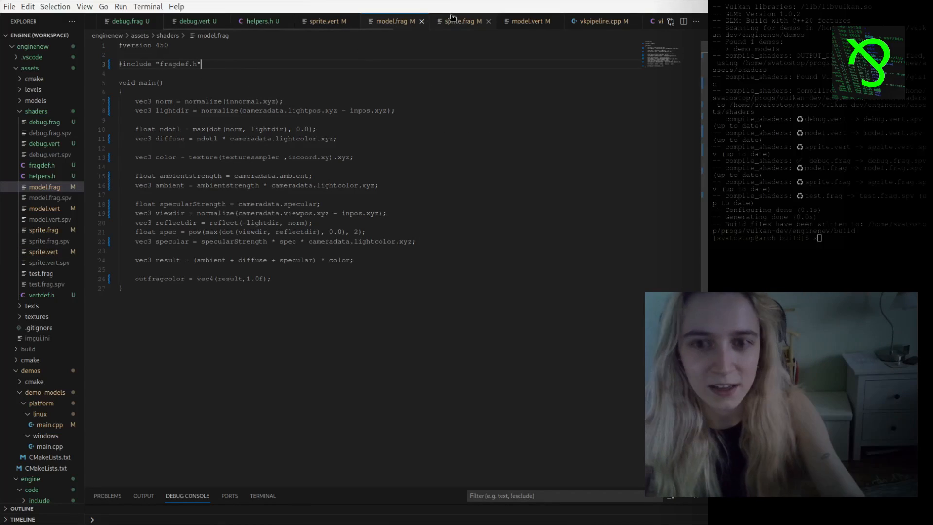
click(530, 21)
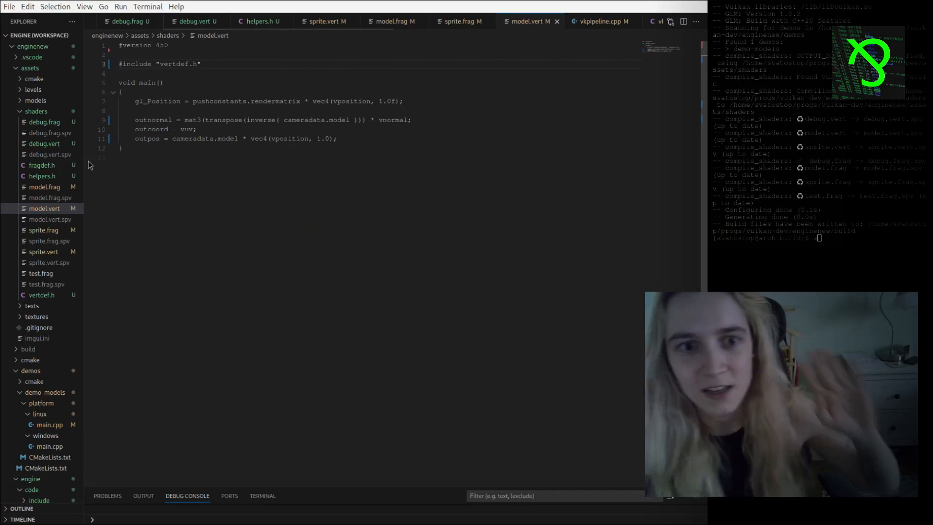
click(41, 273)
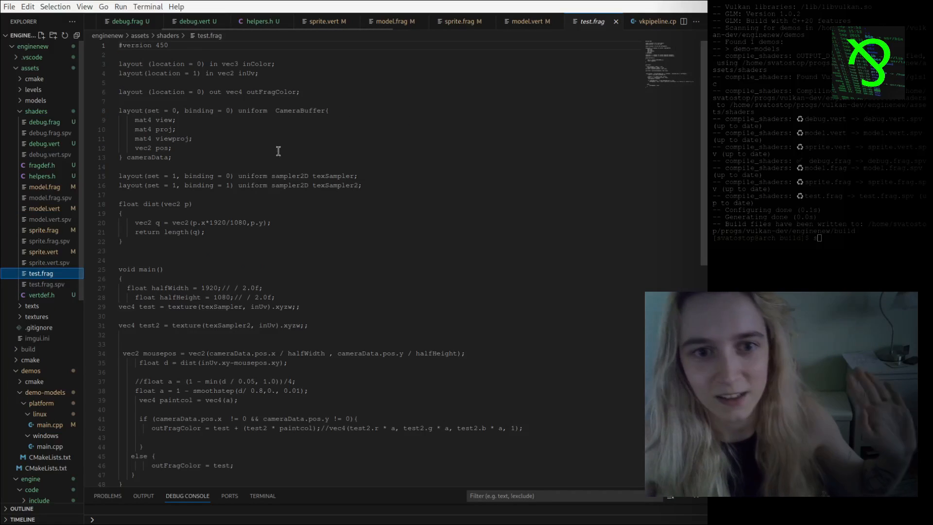
mouse_move(53, 306)
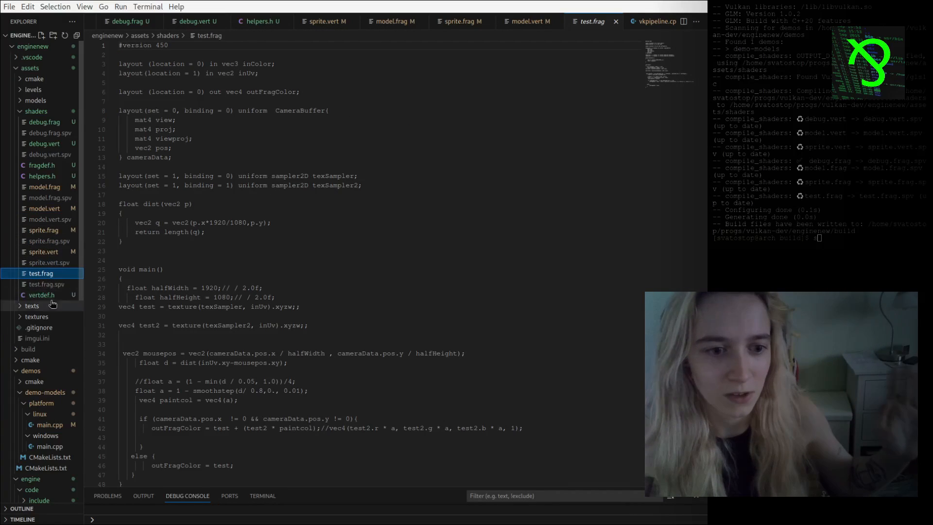
Step: Review fragdef.h and vertdef.h, pointing out the viewport field in the CameraBuffer uniform
click(37, 165)
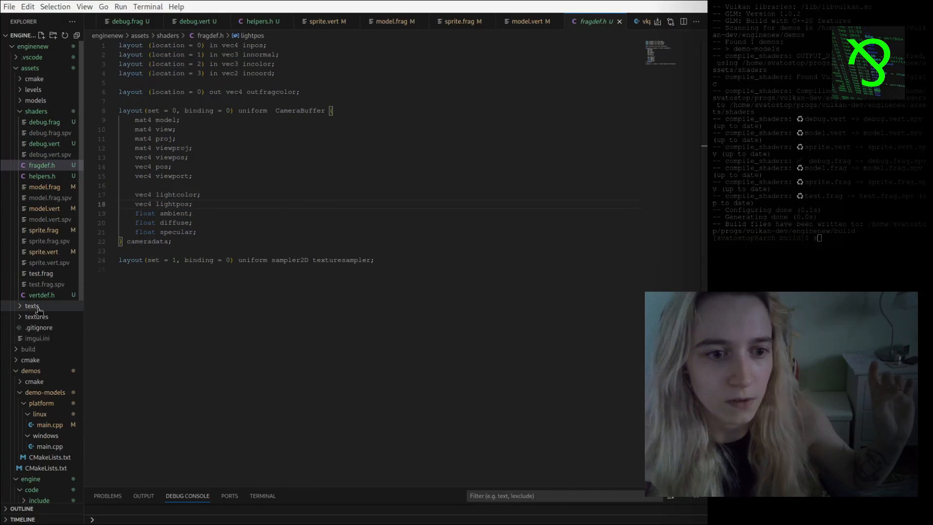
click(41, 295)
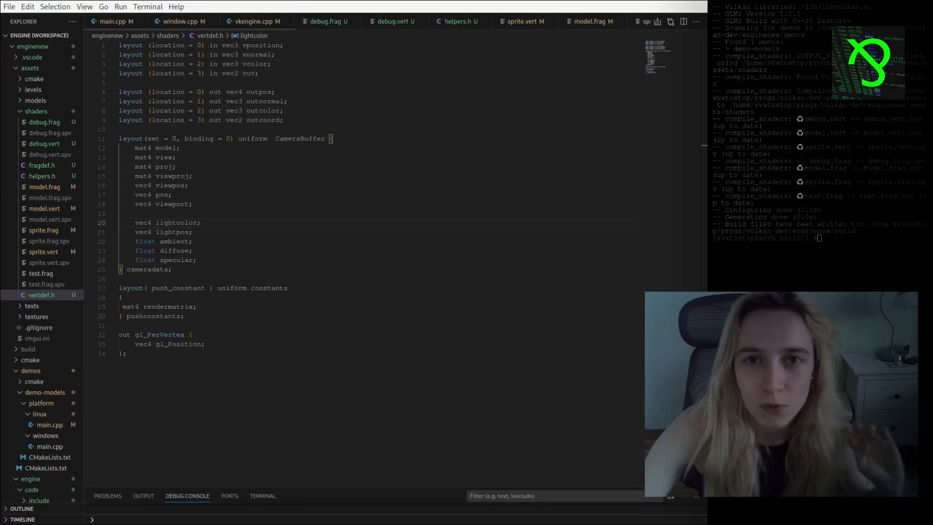
click(193, 204)
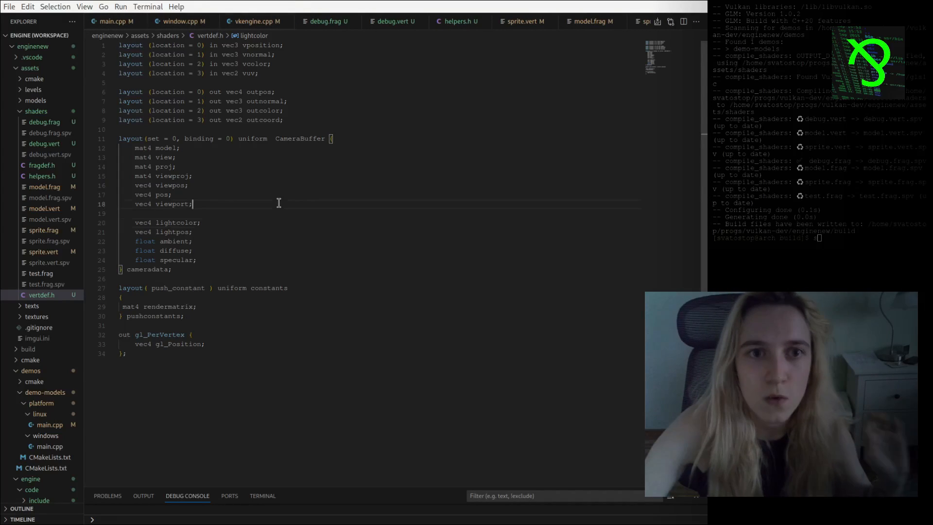